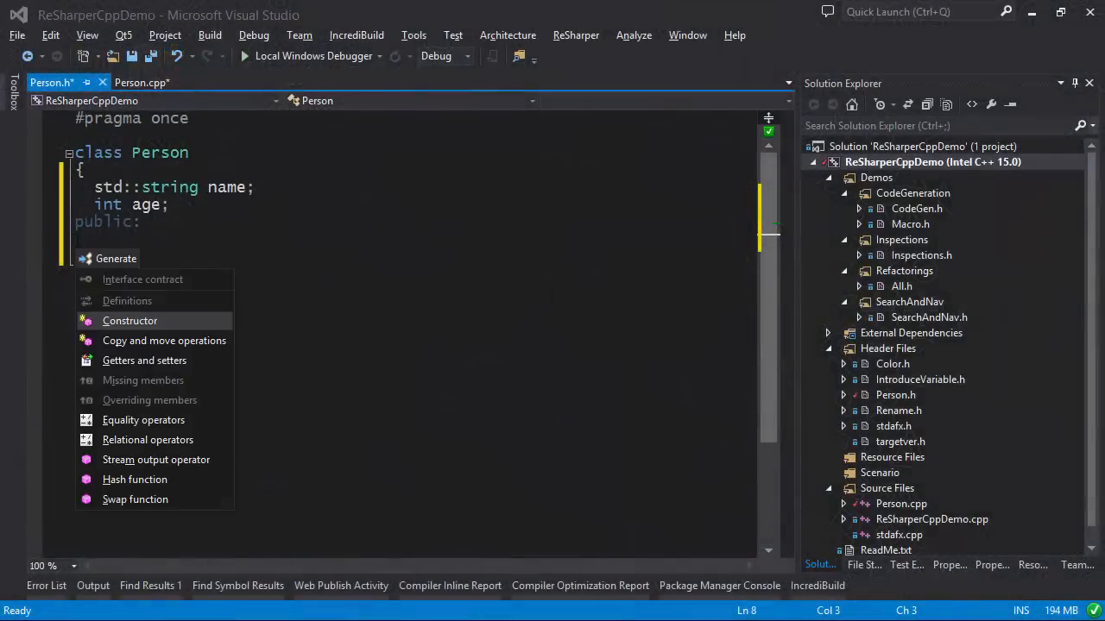
# - Generate a Person constructor for name and age, then getters and setters for both fields
pyautogui.click(129, 319)
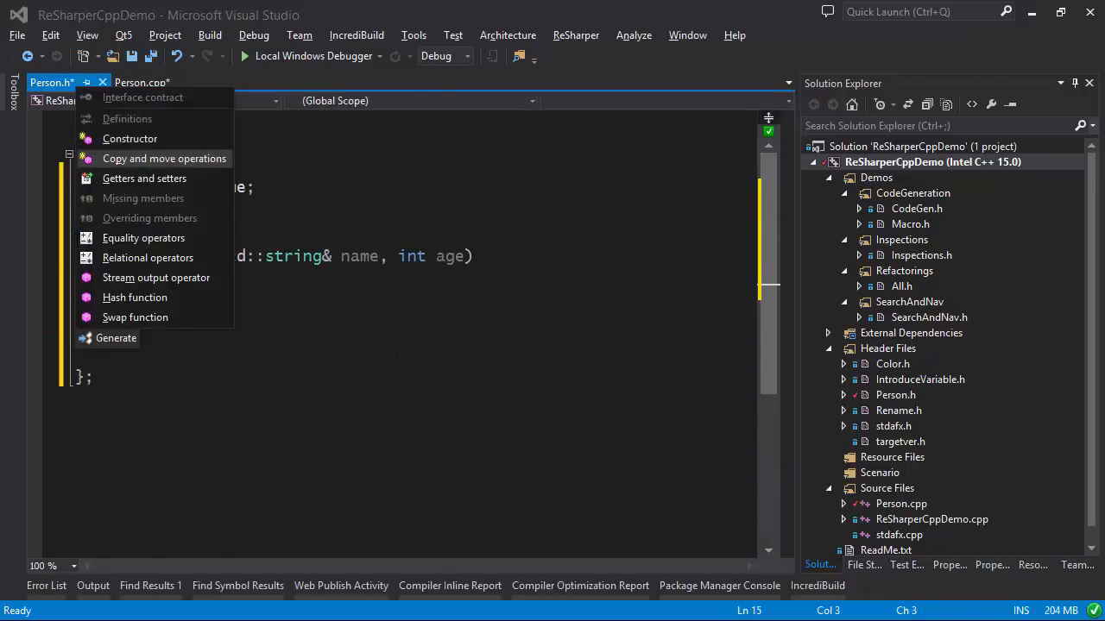
pyautogui.click(145, 177)
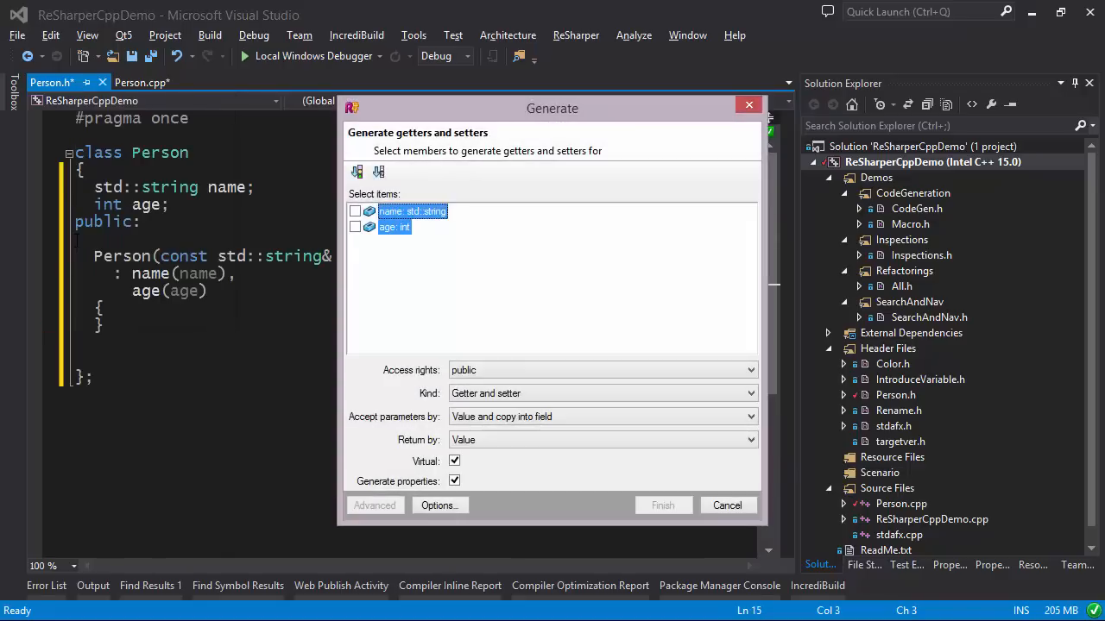
pyautogui.click(662, 504)
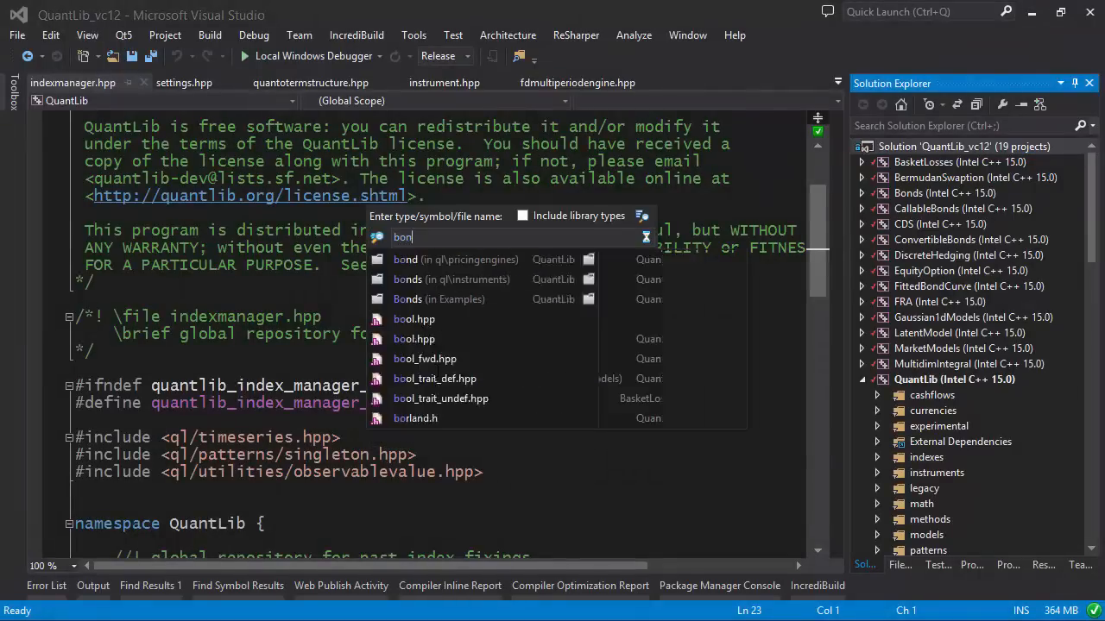
pyautogui.press('Escape')
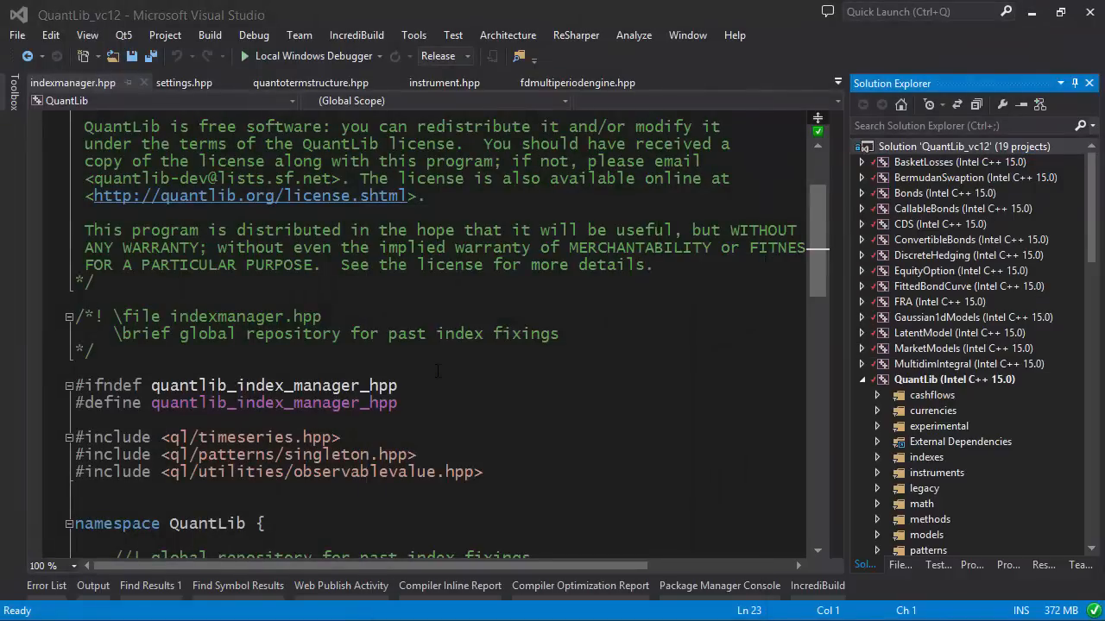
pyautogui.click(86, 82)
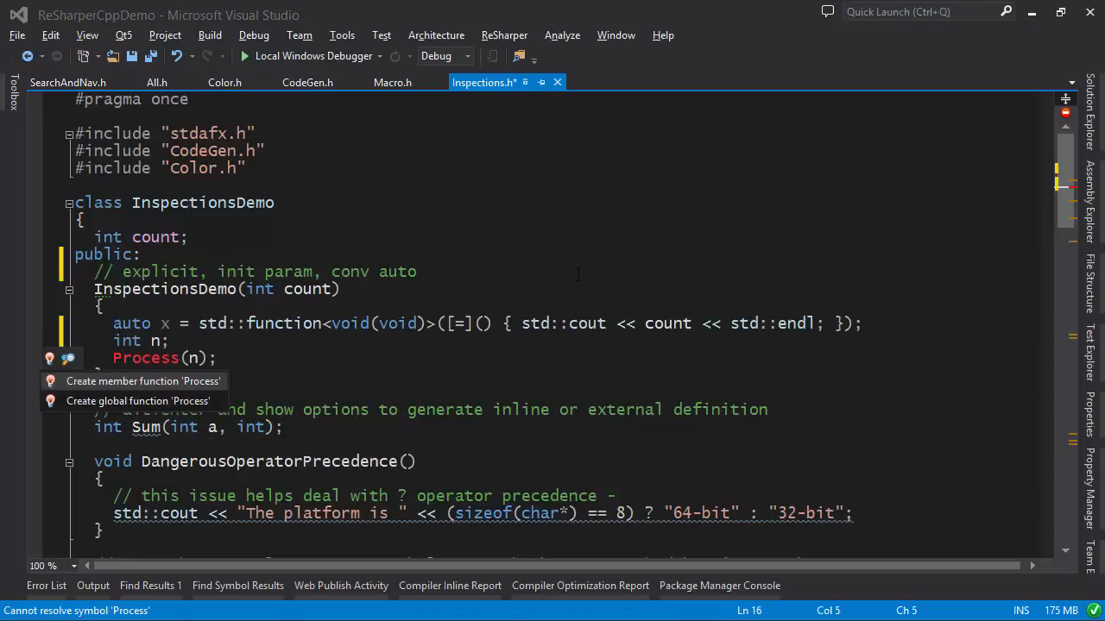
# - Create member function Process(int i) via quick-fix and declare a std::vector<string> v in the constructor
pyautogui.click(144, 382)
pyautogui.write('vector<string> v;')
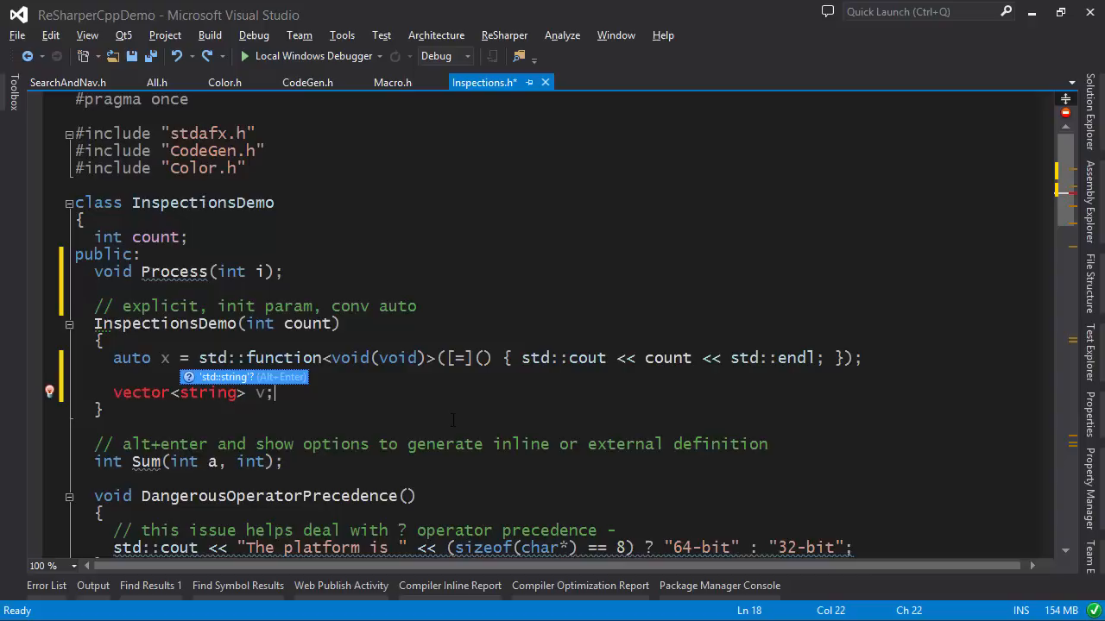
pyautogui.write('std::string name;')
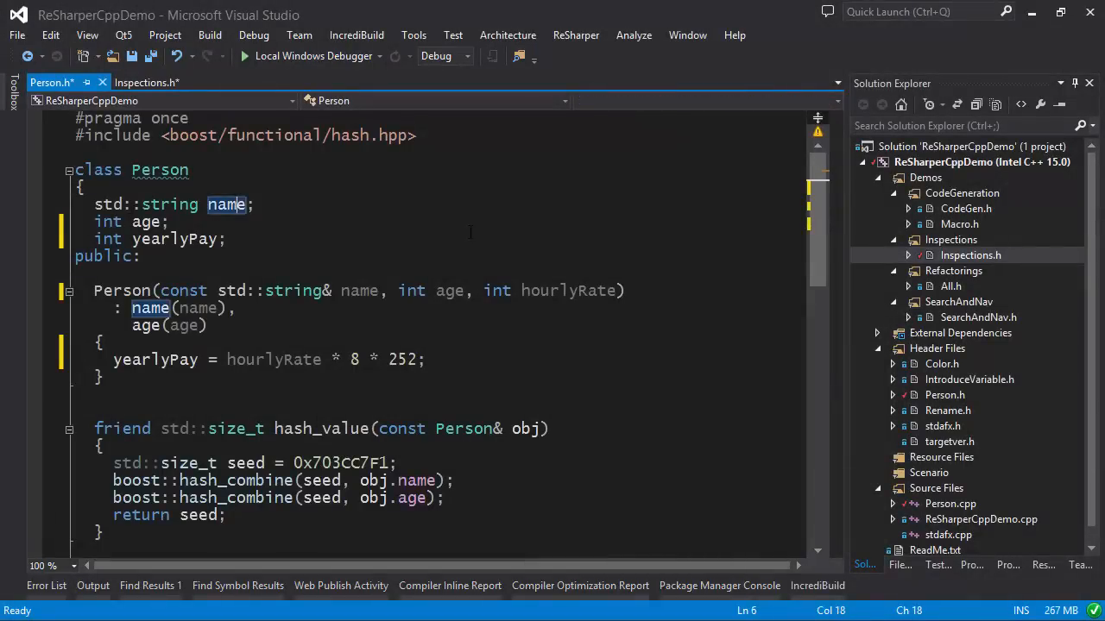
# - Rename the name field to full_name and extract hourlyRate * 8 into a dailyRate variable
pyautogui.write('full_')
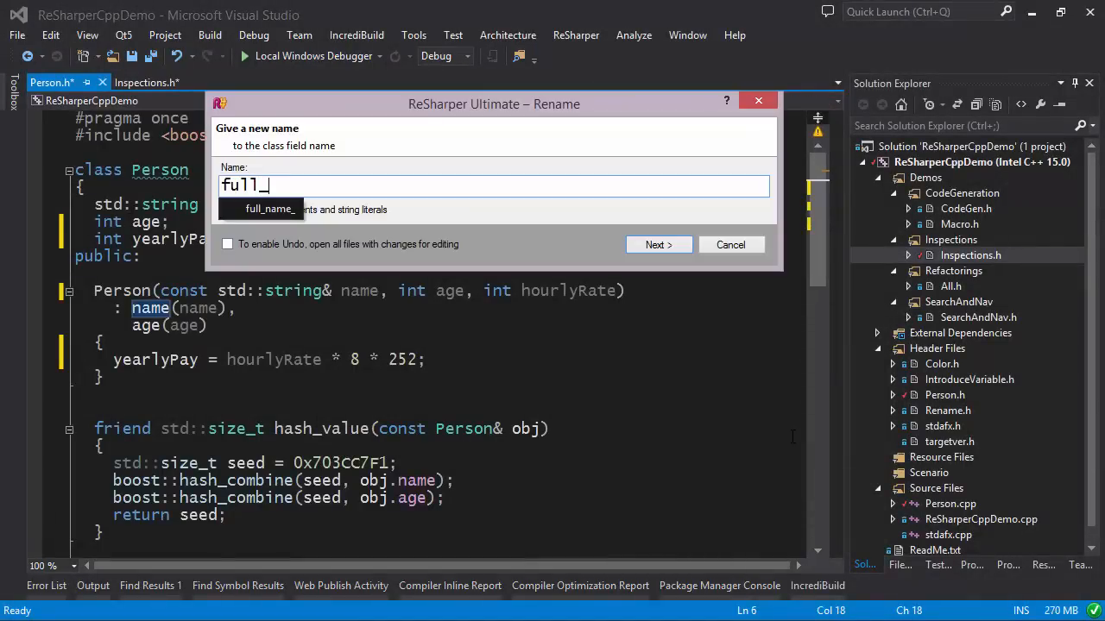
pyautogui.click(657, 245)
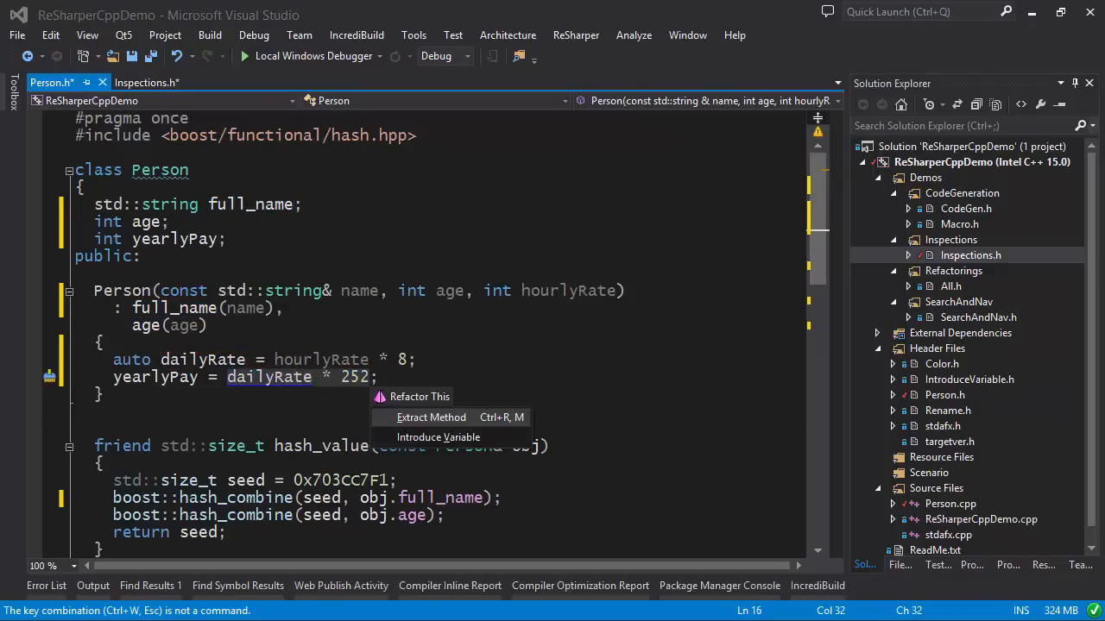
pyautogui.click(432, 416)
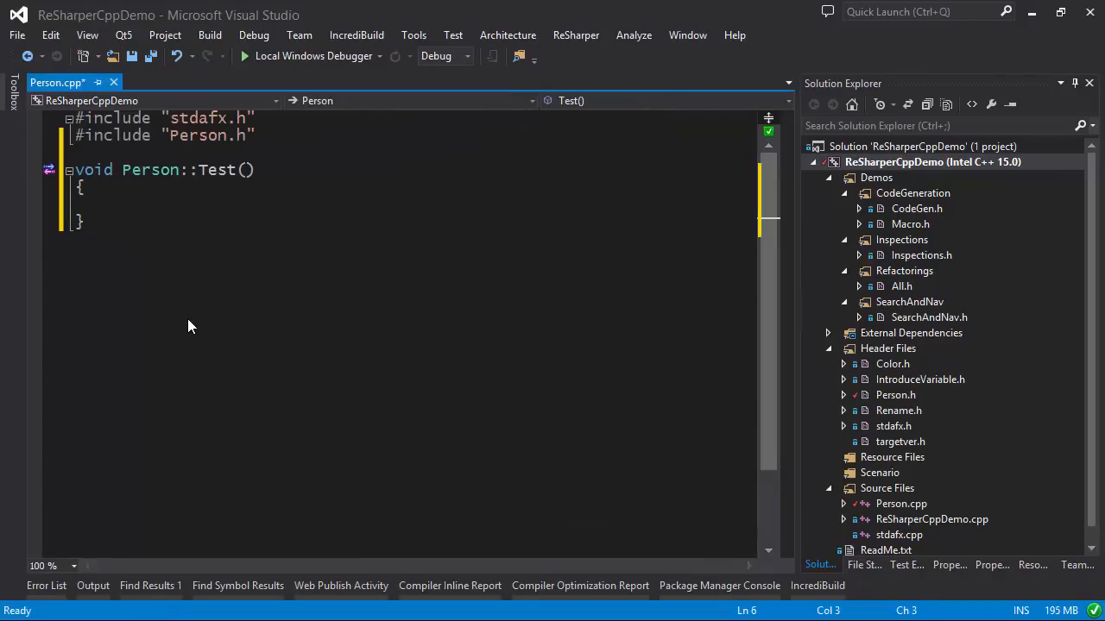
# - Begin a for-loop live template inside Person::Test() in Person.cpp
pyautogui.write('for')
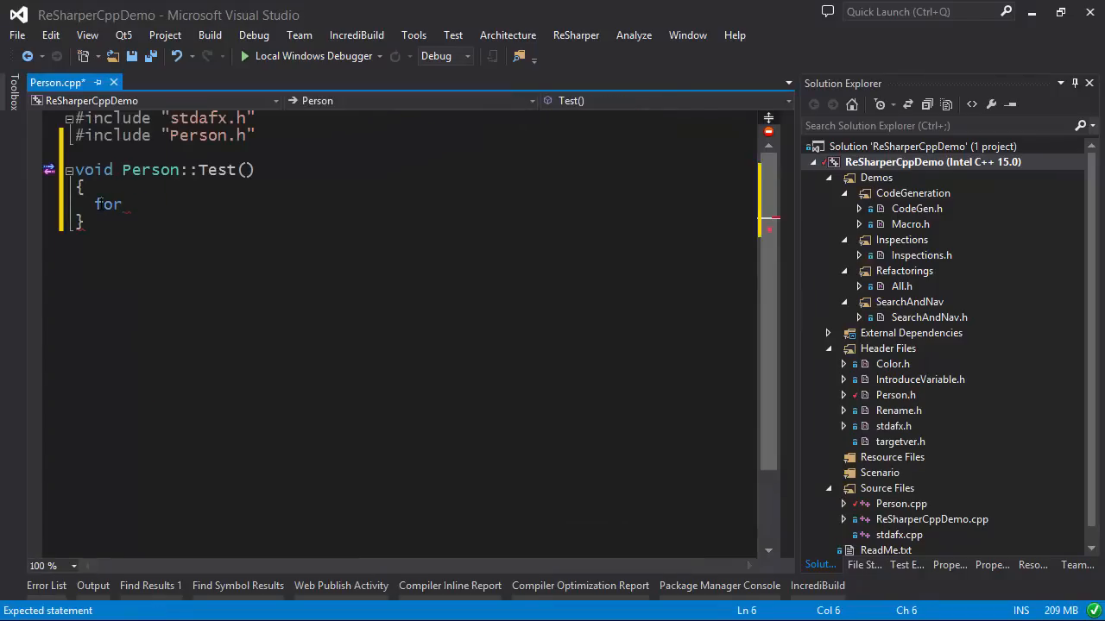